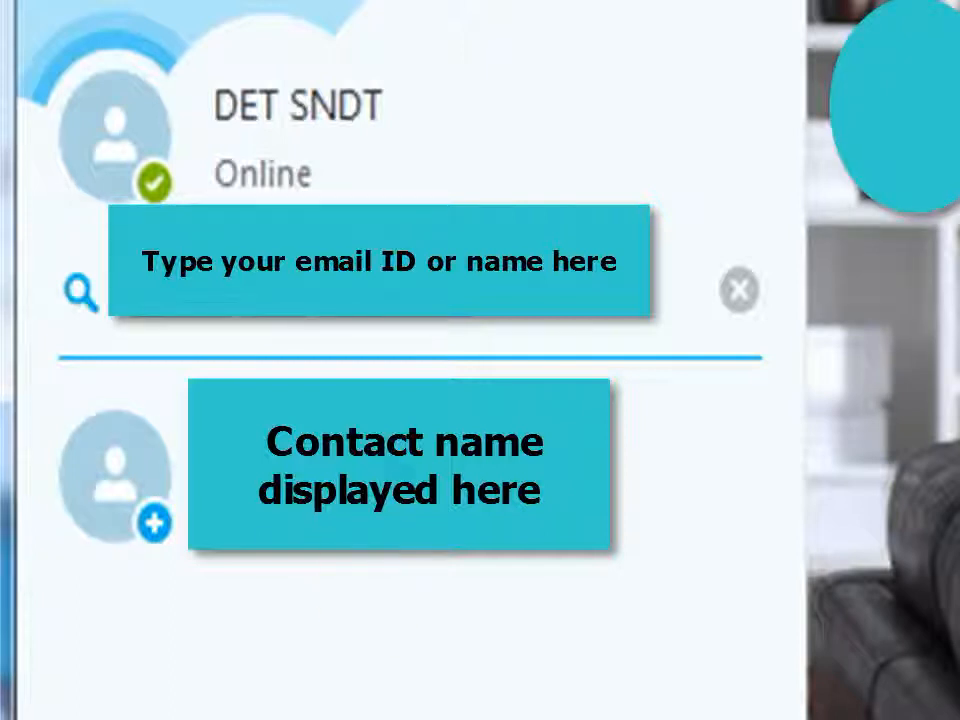
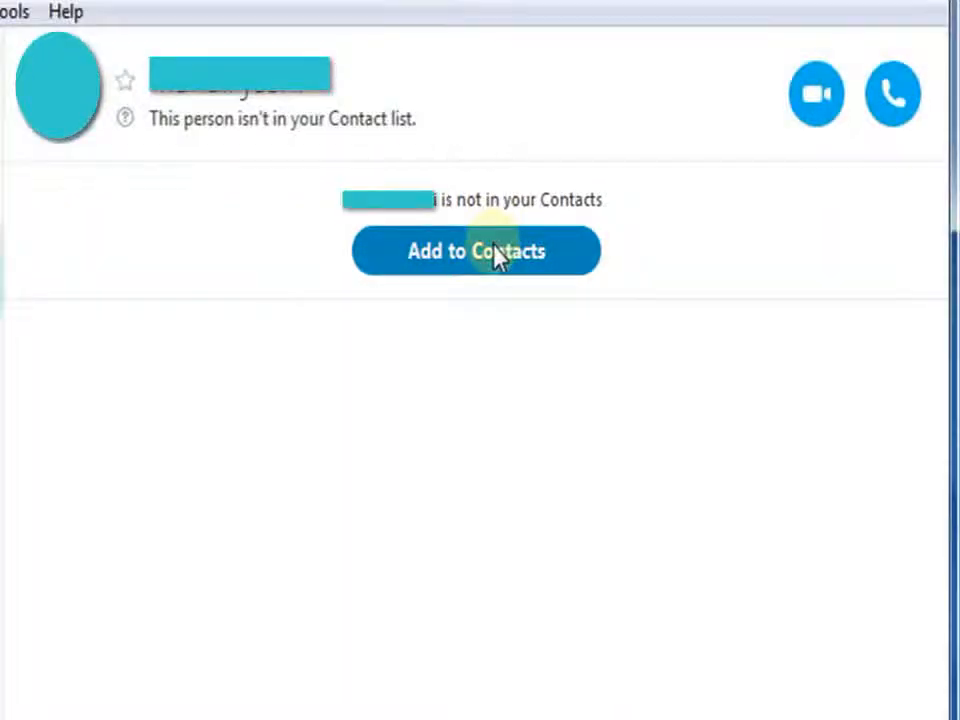
# Step: Add the user to Contacts and send the request with the default greeting
pyautogui.click(475, 251)
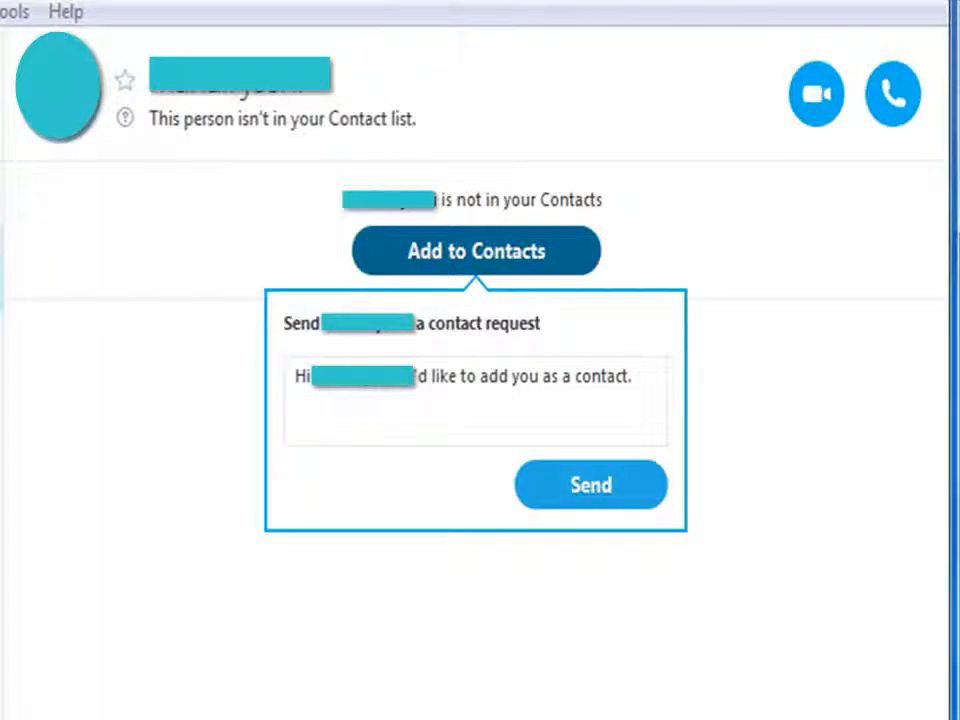
pyautogui.click(590, 485)
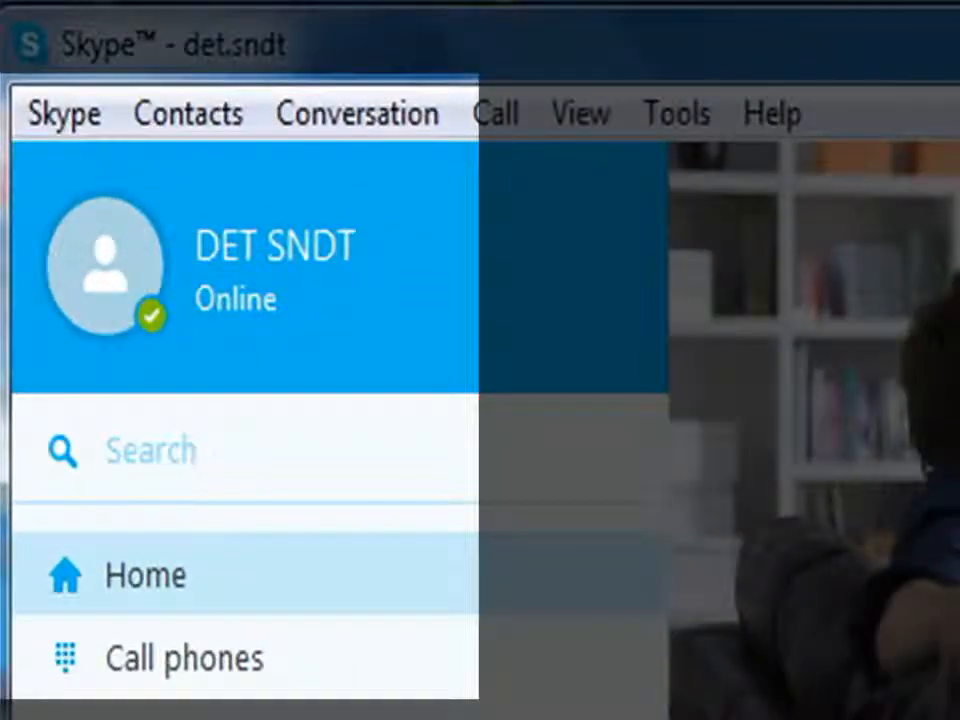
# Step: Browse the Skype account menu, then the Contacts menu options
pyautogui.click(62, 112)
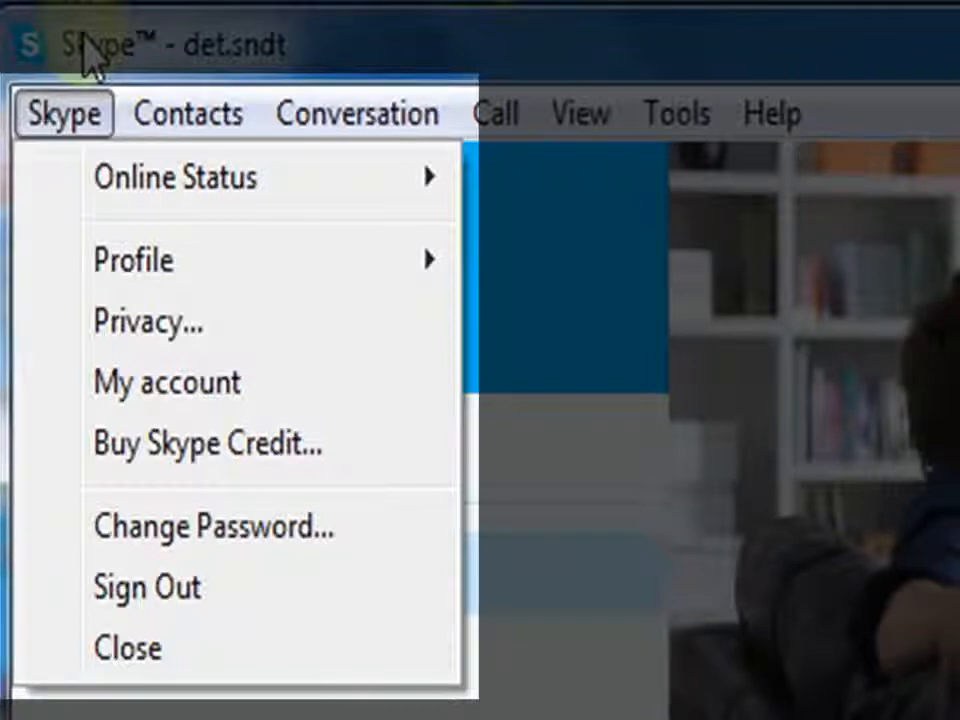
pyautogui.click(187, 113)
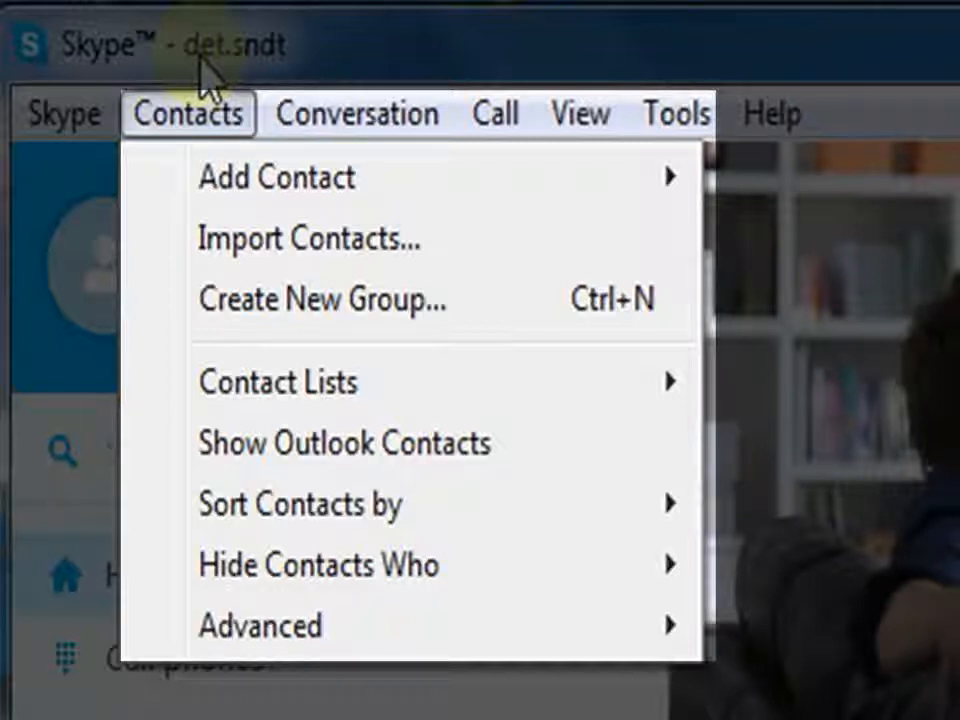
pyautogui.moveTo(235, 42)
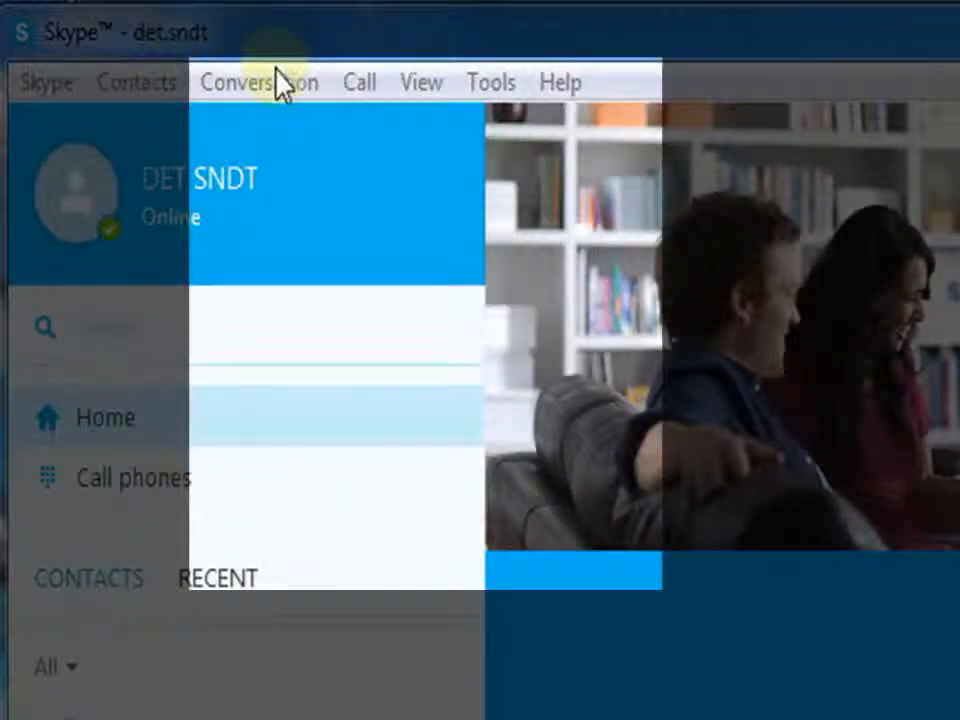
# Step: Show the Conversation menu with add people, rename and block options
pyautogui.click(258, 82)
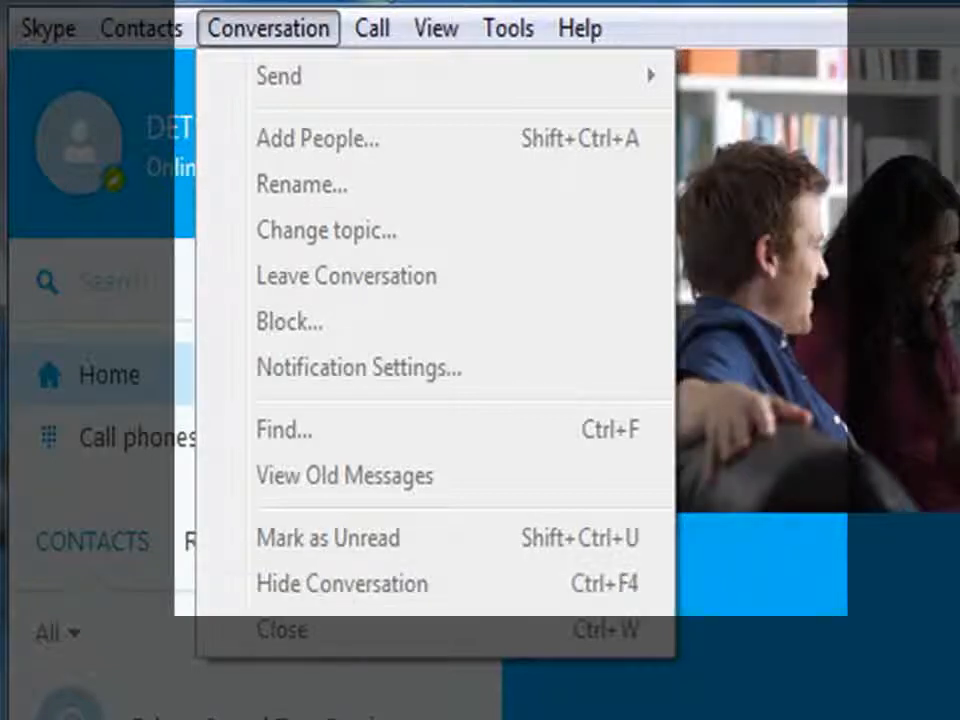
# Step: Show the View menu with contacts, recent, Skype Home and split window options
pyautogui.click(372, 28)
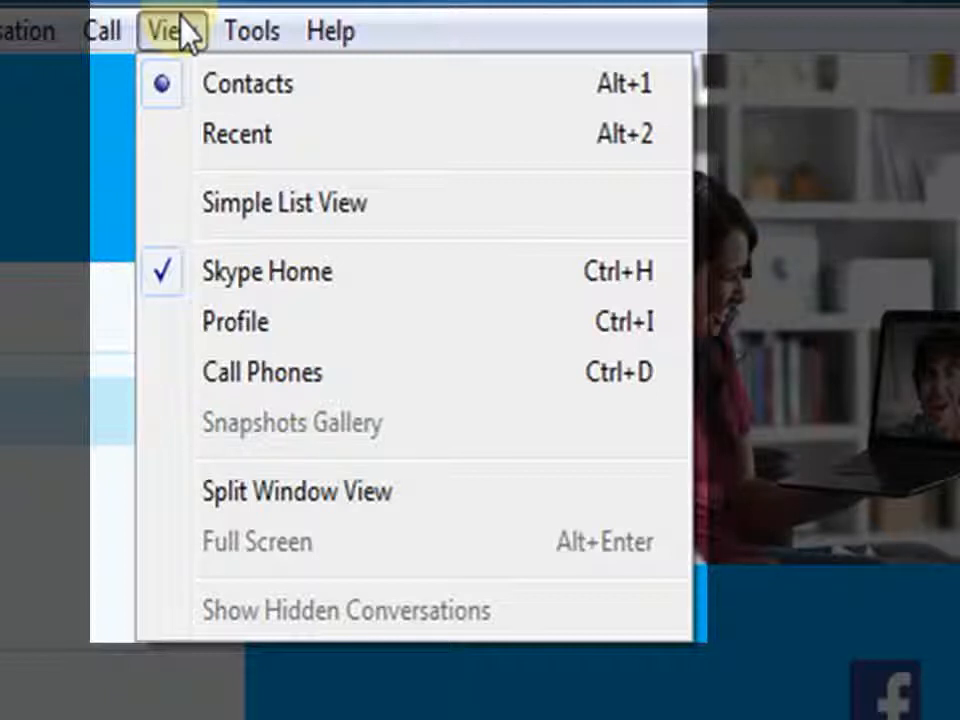
pyautogui.moveTo(185, 20)
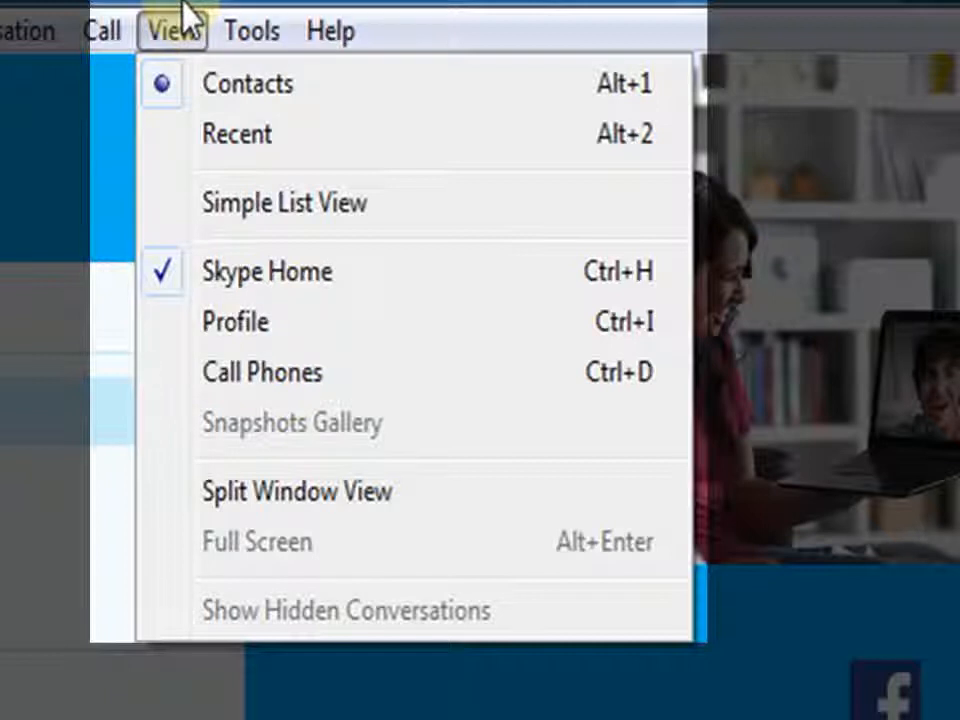
# Step: Browse the Tools menu, then the Help menu with support, updates and About
pyautogui.click(252, 30)
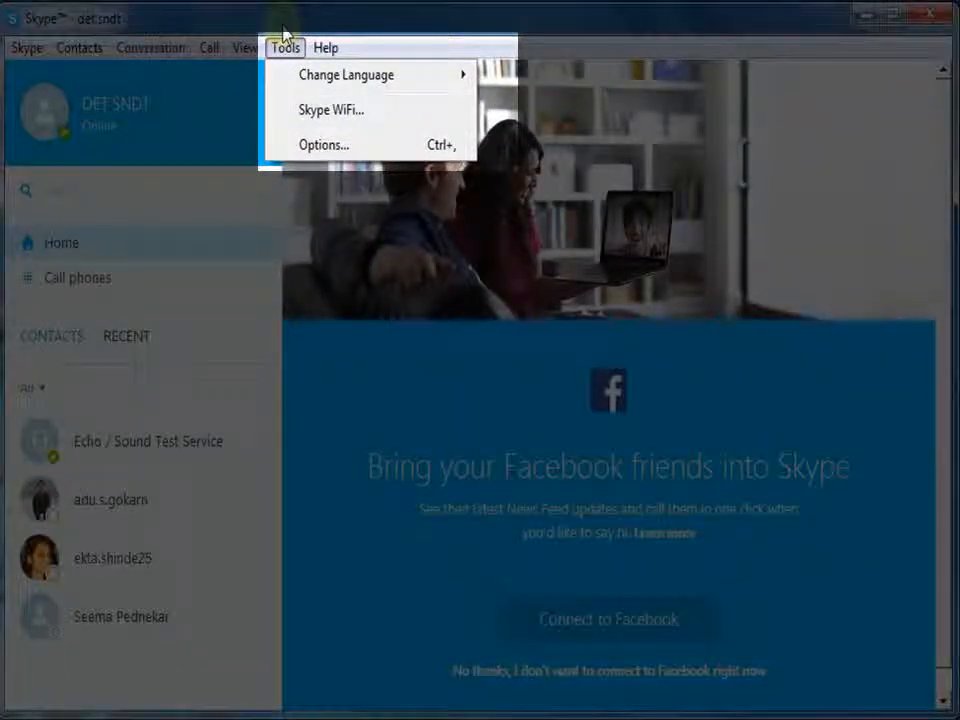
pyautogui.click(325, 47)
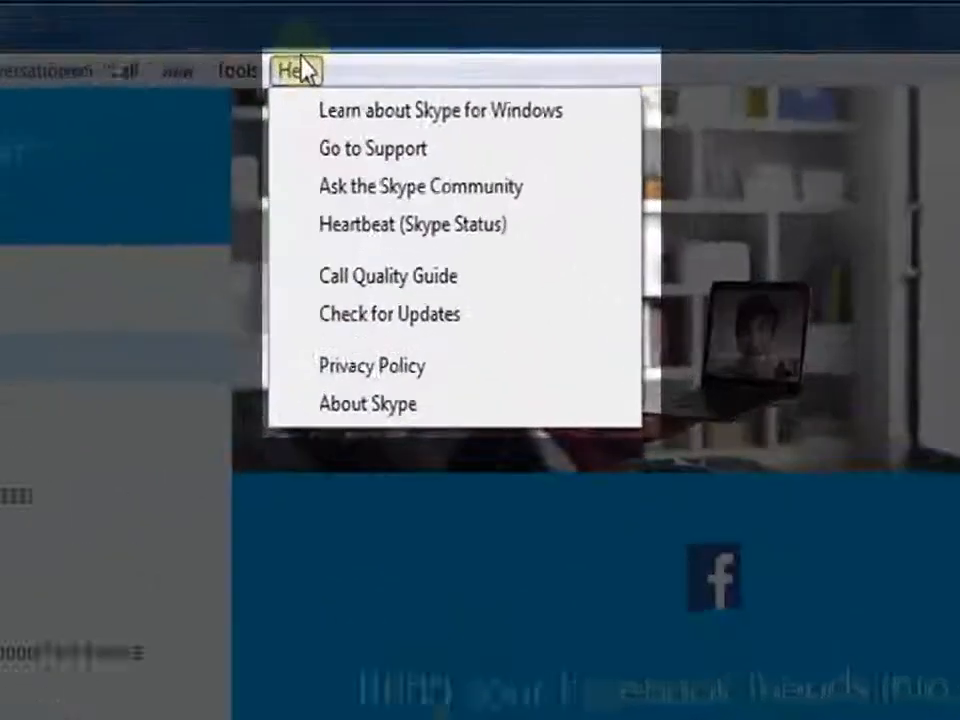